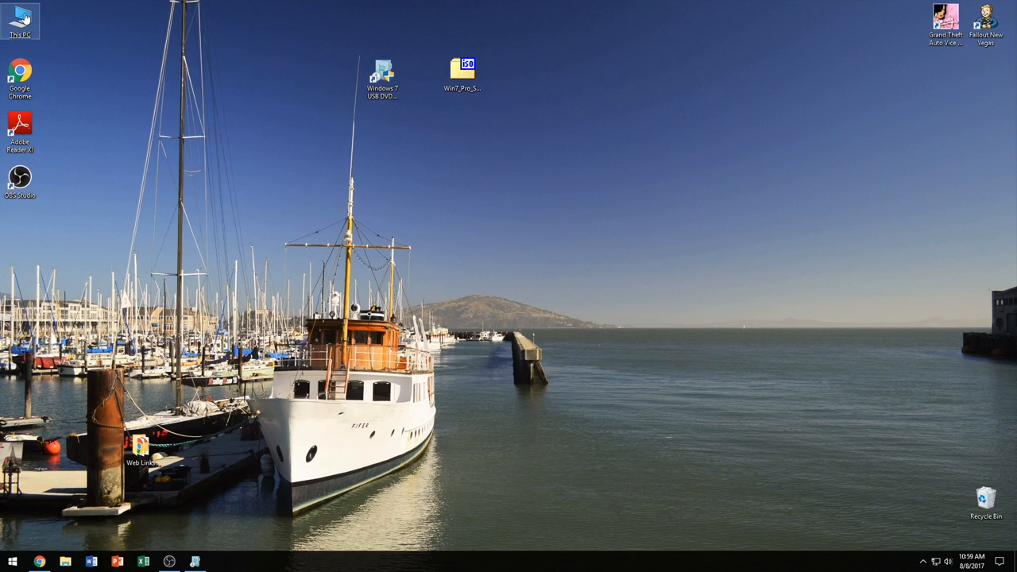
Step: Check the blank DVD drive's free space in This PC and select the USB/DVD Download Tool shortcut
{"action": "double_click", "coordinate": [20, 16]}
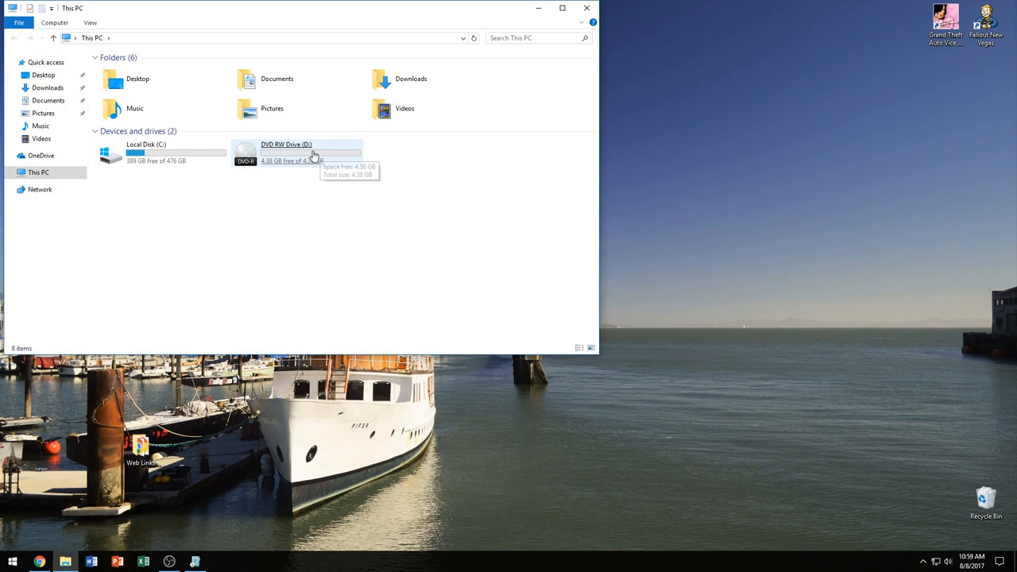
{"action": "left_click", "coordinate": [286, 152]}
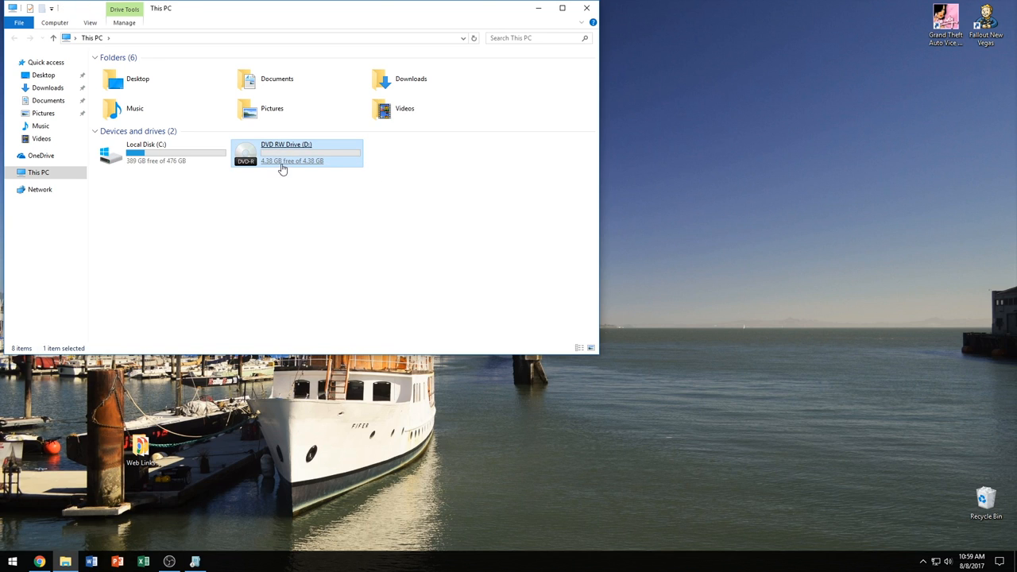
{"action": "mouse_move", "coordinate": [496, 121]}
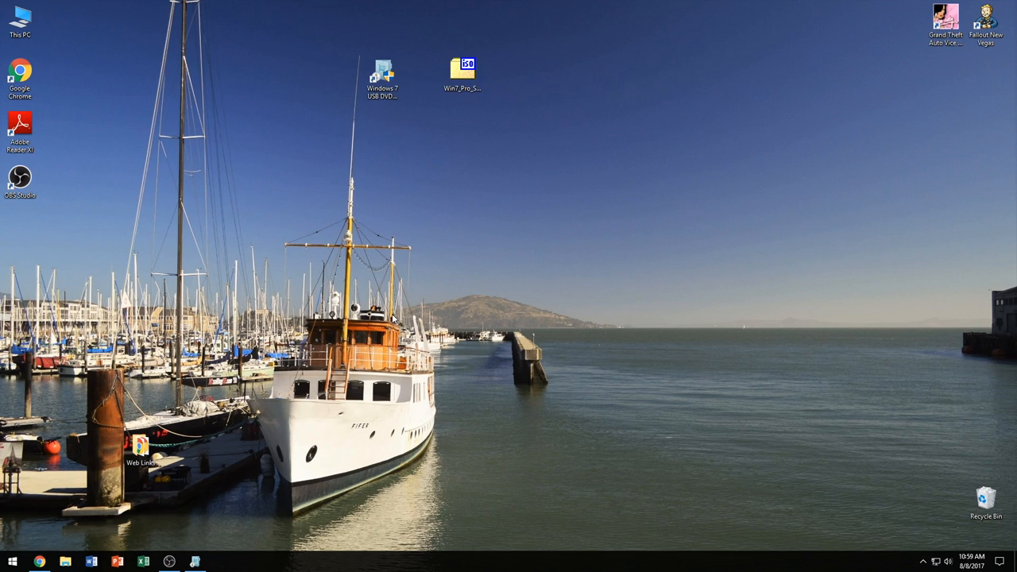
{"action": "left_click", "coordinate": [384, 68]}
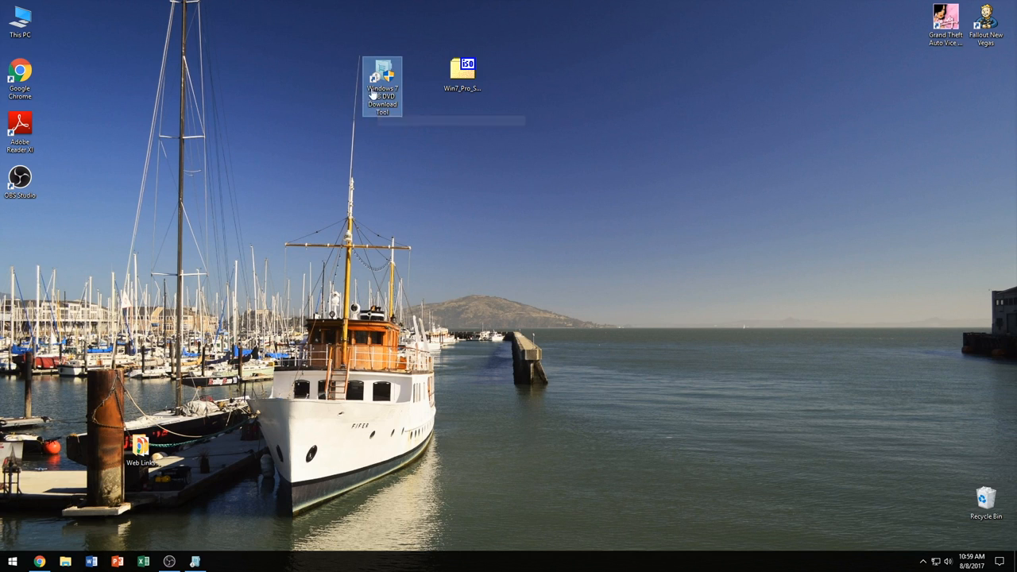
{"action": "left_click", "coordinate": [296, 86]}
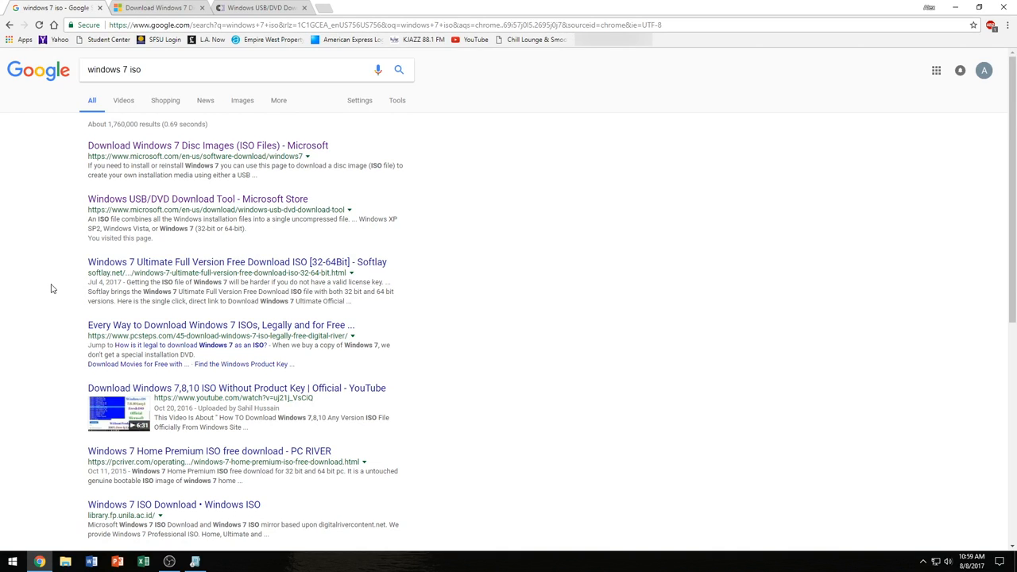
{"action": "mouse_move", "coordinate": [82, 228]}
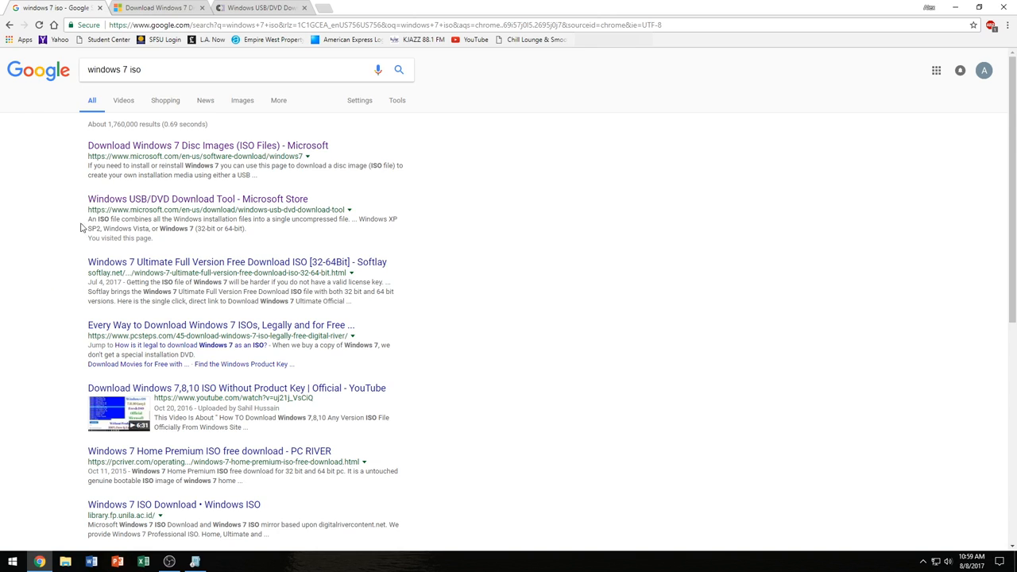
{"action": "mouse_move", "coordinate": [123, 156]}
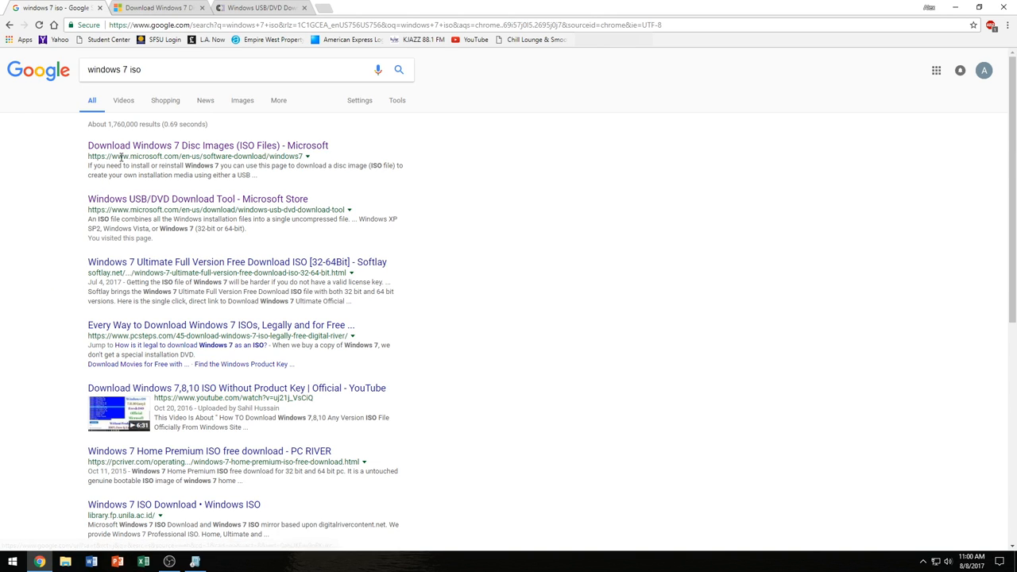
{"action": "mouse_move", "coordinate": [153, 150]}
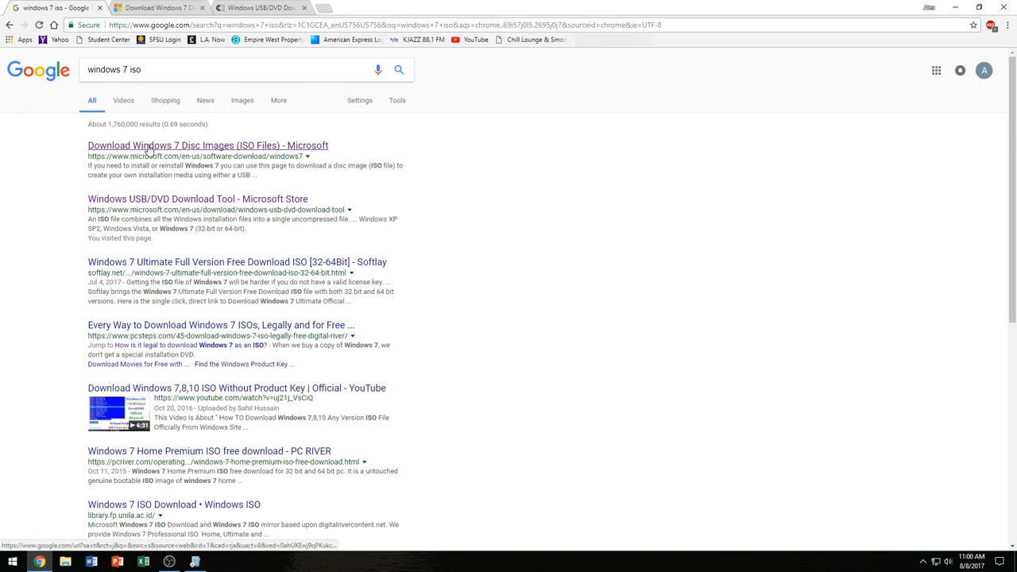
Step: Open the Windows 7 disc images page and highlight the blank 4 GB USB/DVD requirement
{"action": "left_click", "coordinate": [203, 146]}
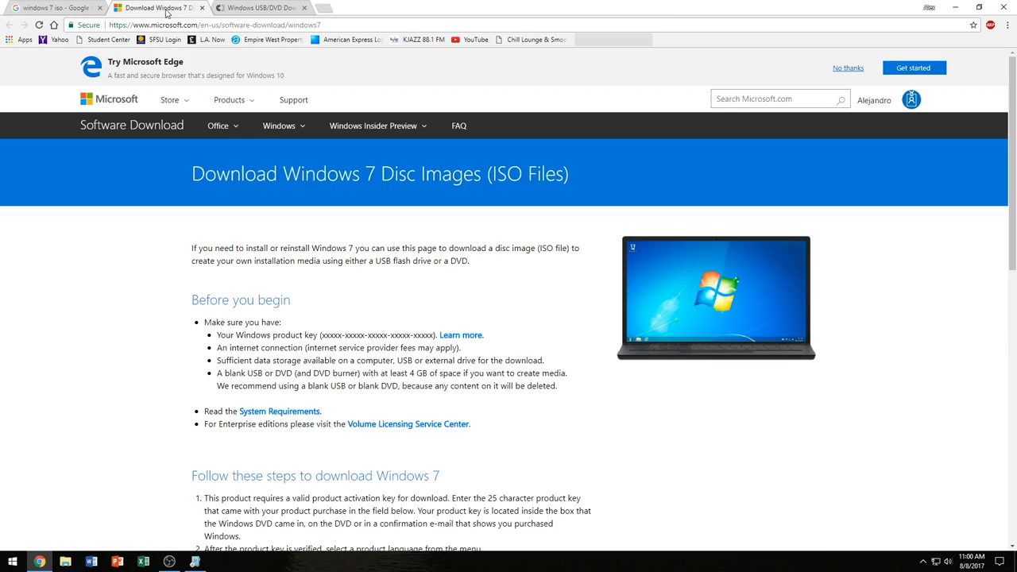
{"action": "scroll", "scroll_direction": "down", "scroll_amount": 3}
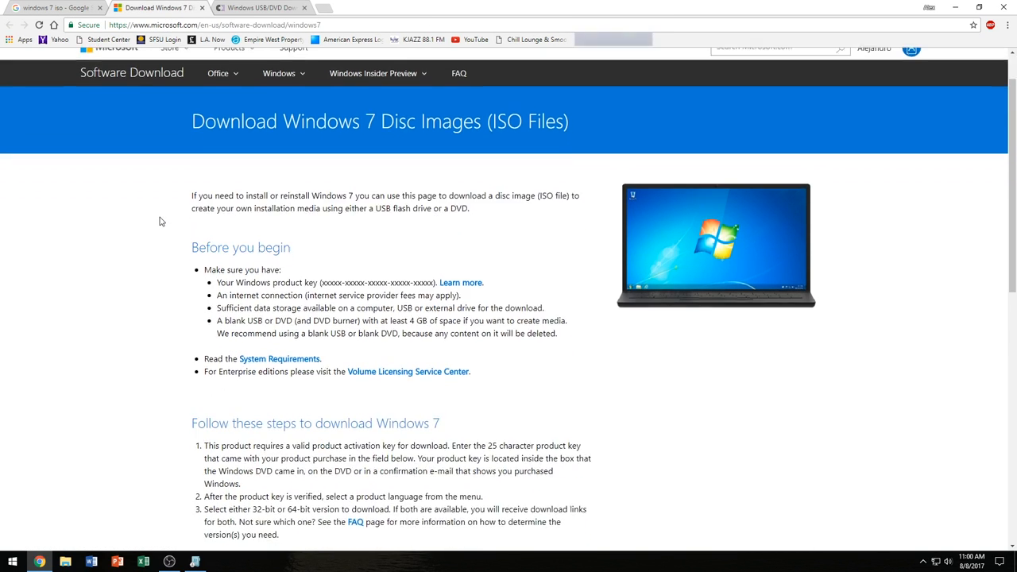
{"action": "scroll", "scroll_direction": "down", "scroll_amount": 3}
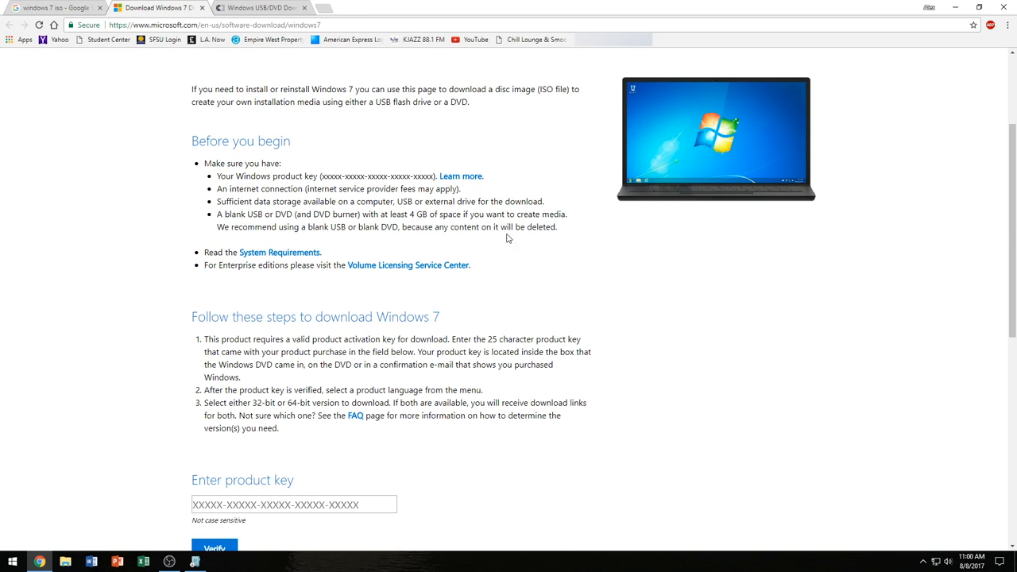
{"action": "left_click_drag", "start_coordinate": [216, 213], "coordinate": [517, 226]}
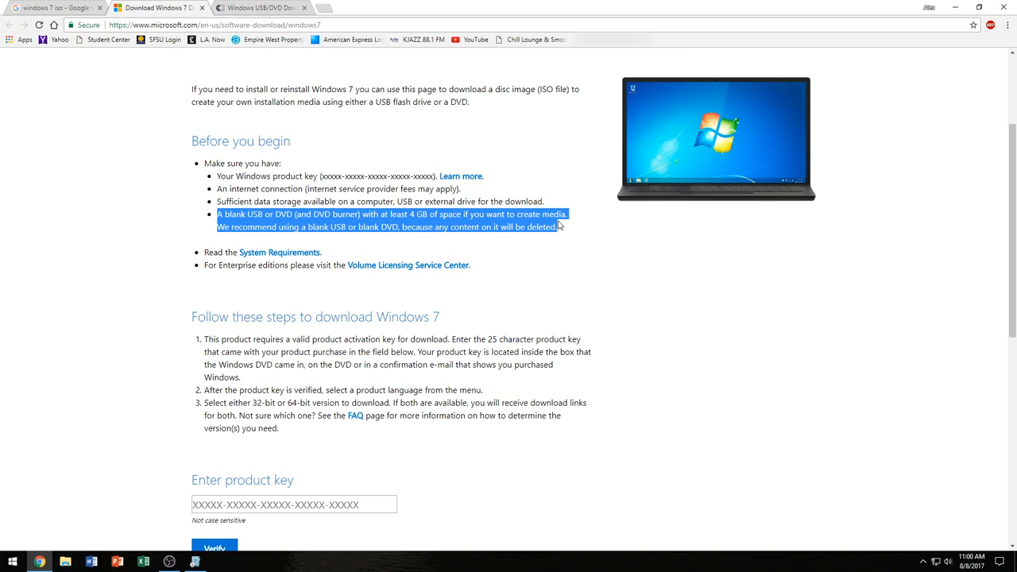
{"action": "left_click", "coordinate": [394, 227]}
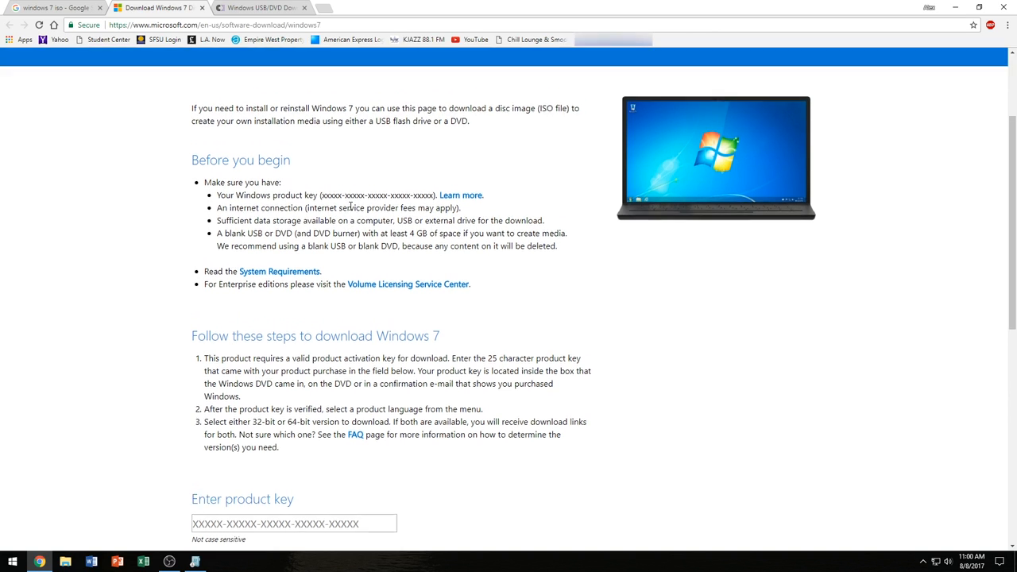
Step: Scroll down through the Windows 7 download steps and clear an accidental text highlight
{"action": "scroll", "scroll_direction": "down", "scroll_amount": 3}
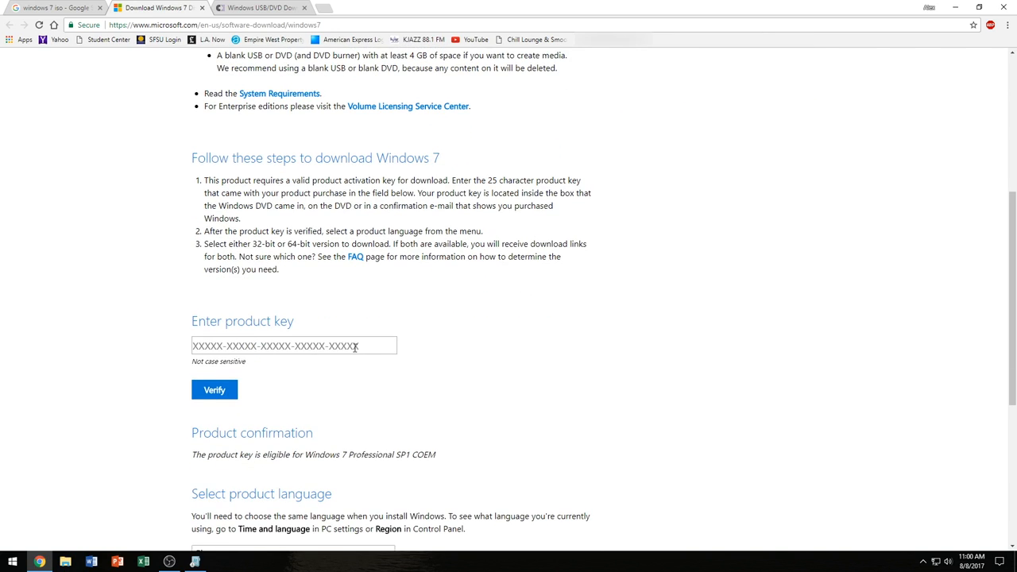
{"action": "scroll", "scroll_direction": "down", "scroll_amount": 3}
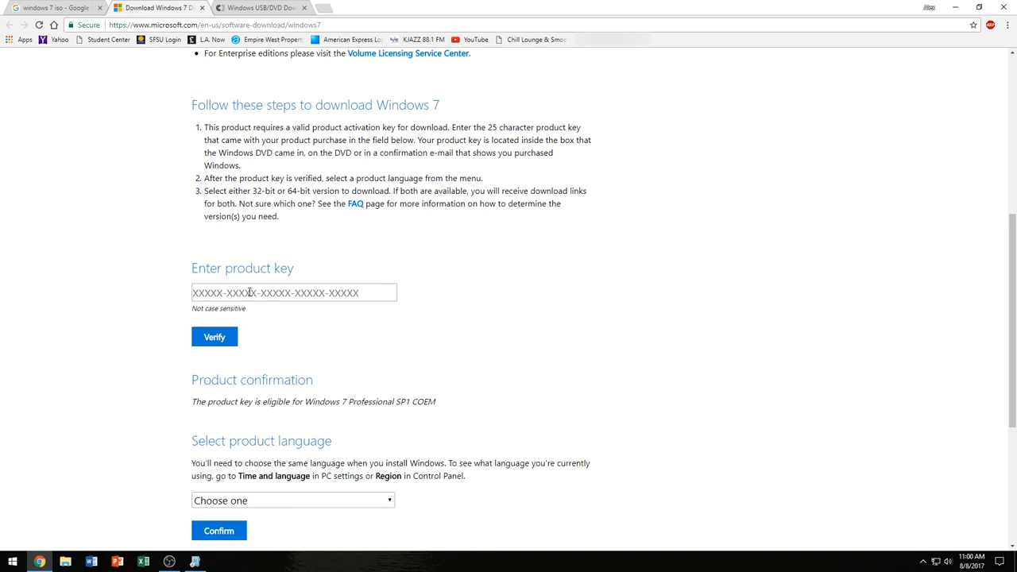
{"action": "scroll", "scroll_direction": "down", "scroll_amount": 3}
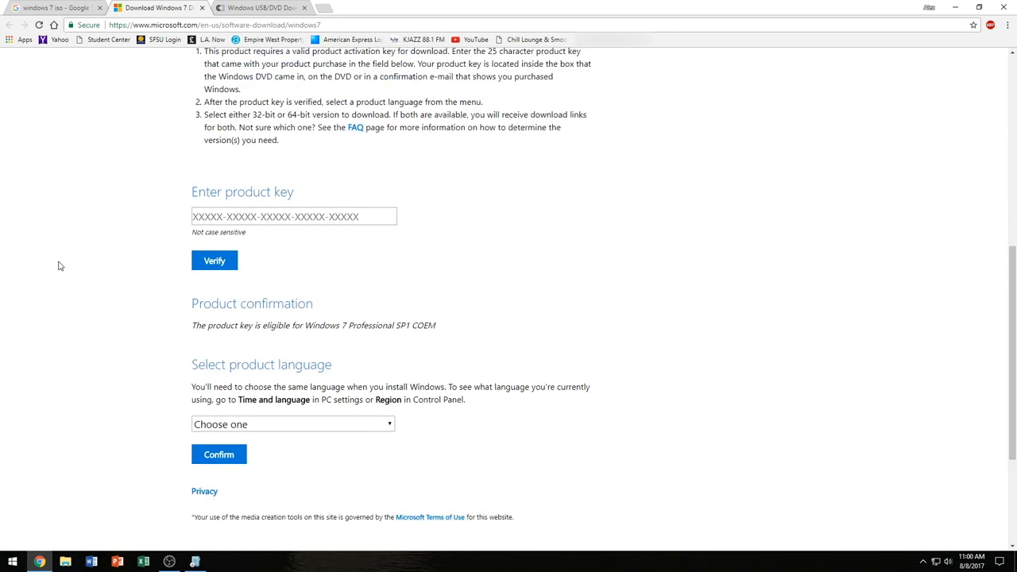
{"action": "scroll", "scroll_direction": "down", "scroll_amount": 3}
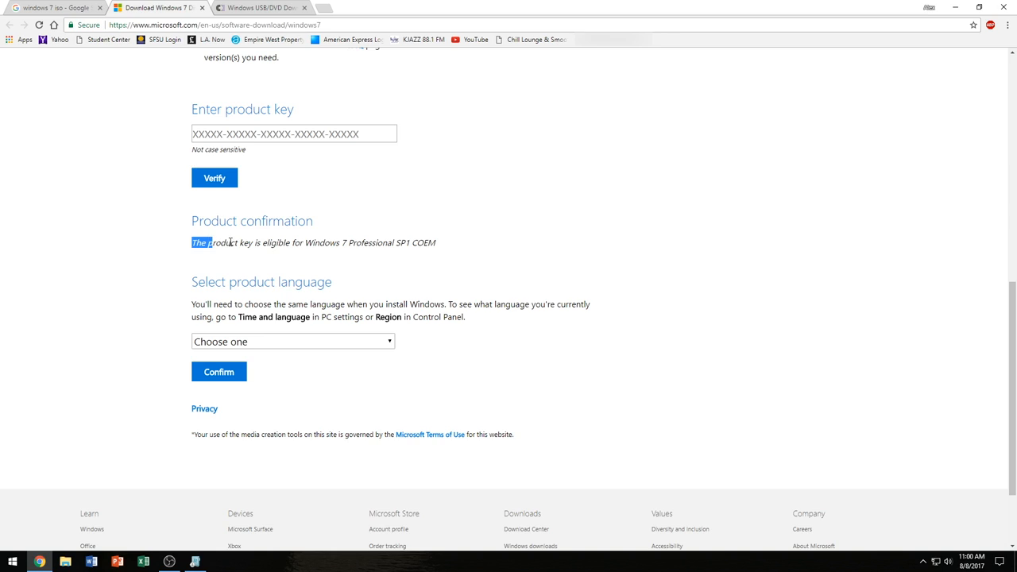
{"action": "left_click", "coordinate": [354, 242]}
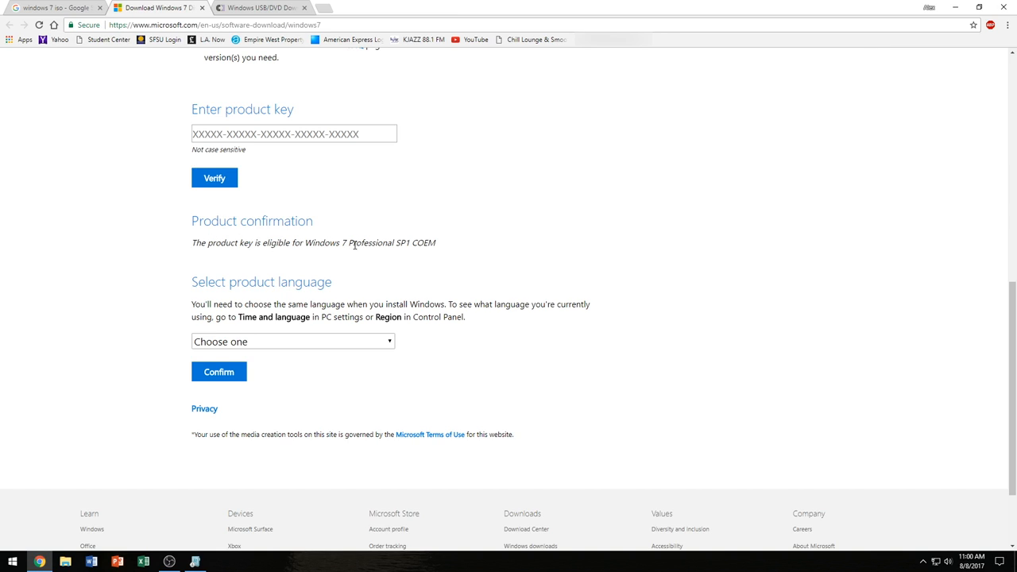
{"action": "mouse_move", "coordinate": [400, 243]}
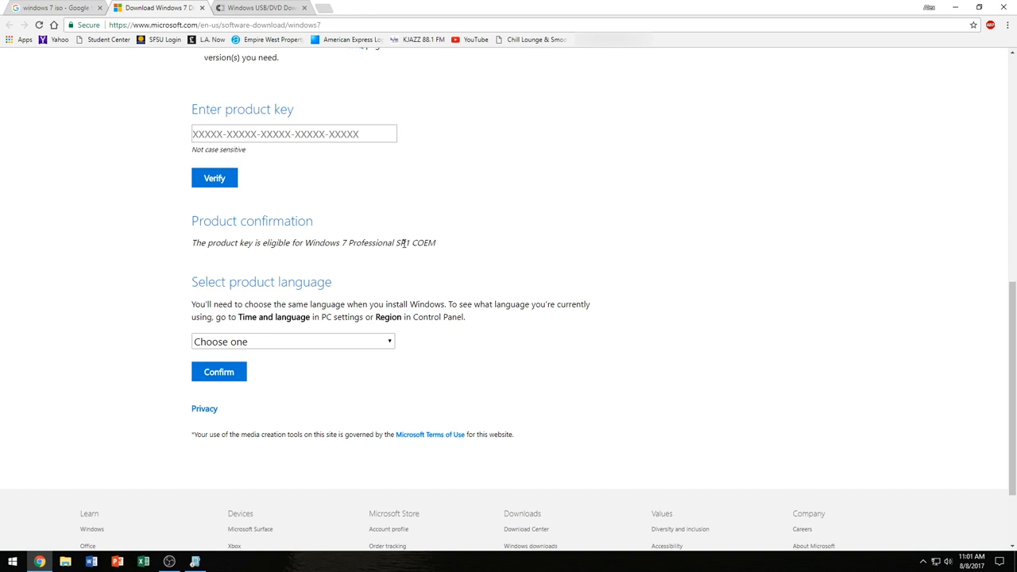
Step: Choose English as the product language and confirm it
{"action": "scroll", "scroll_direction": "down", "scroll_amount": 3}
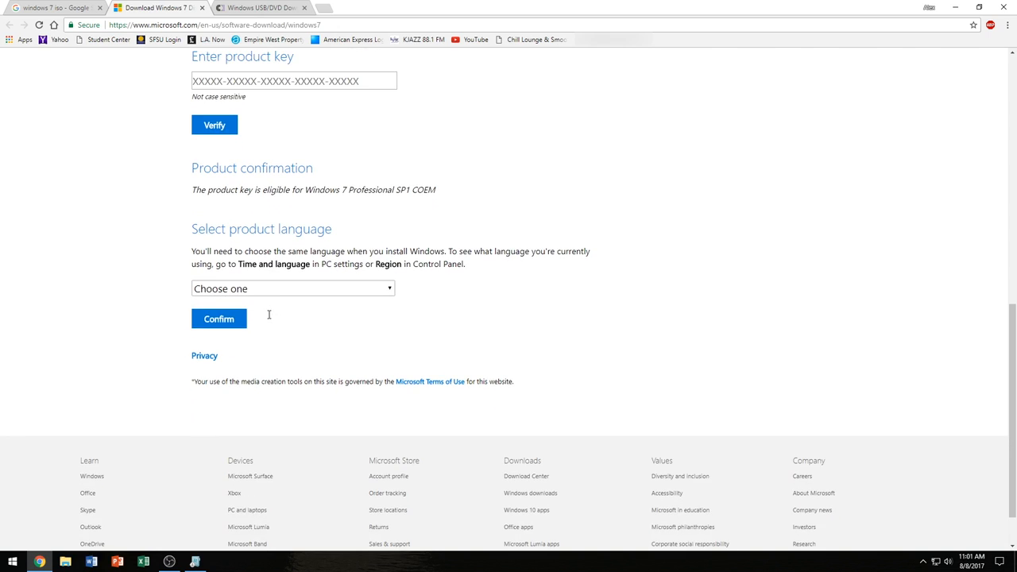
{"action": "left_click", "coordinate": [292, 288]}
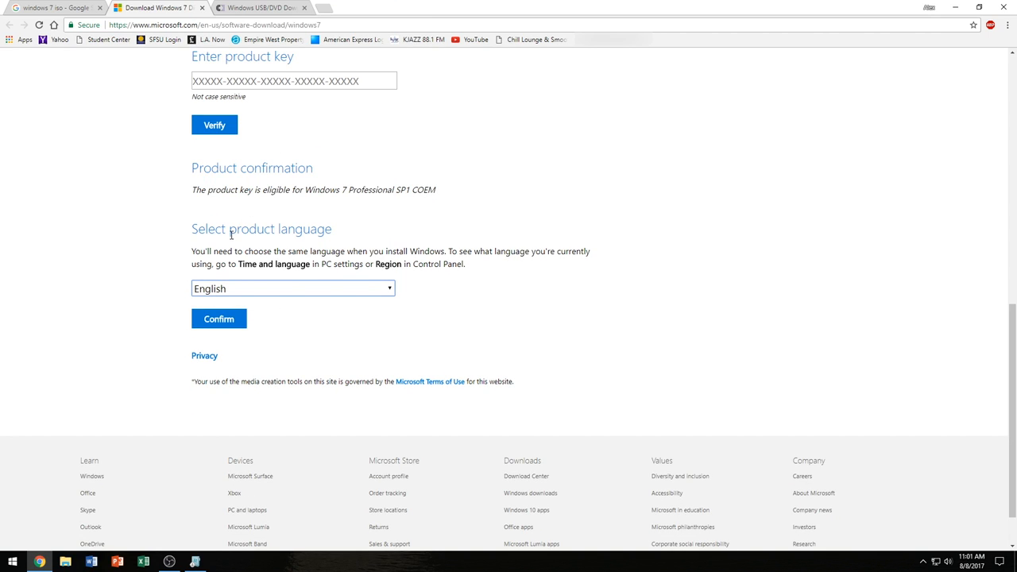
{"action": "left_click", "coordinate": [292, 289]}
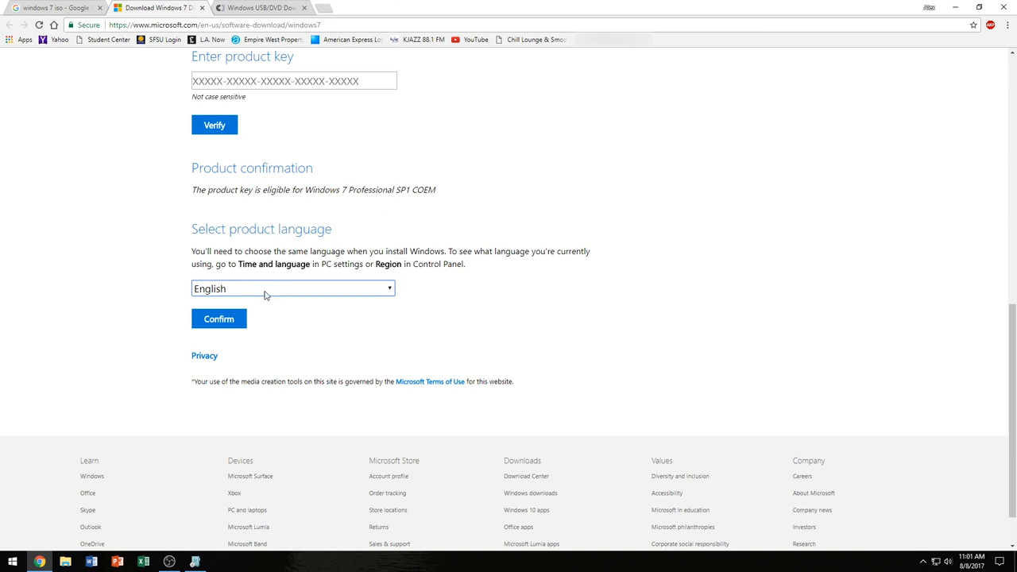
{"action": "left_click", "coordinate": [219, 318]}
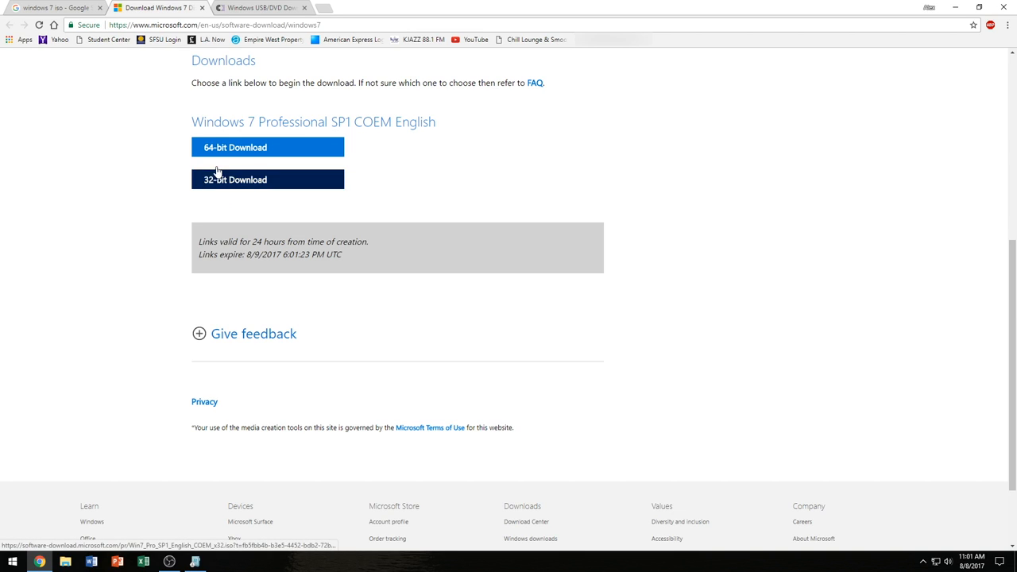
{"action": "mouse_move", "coordinate": [210, 156]}
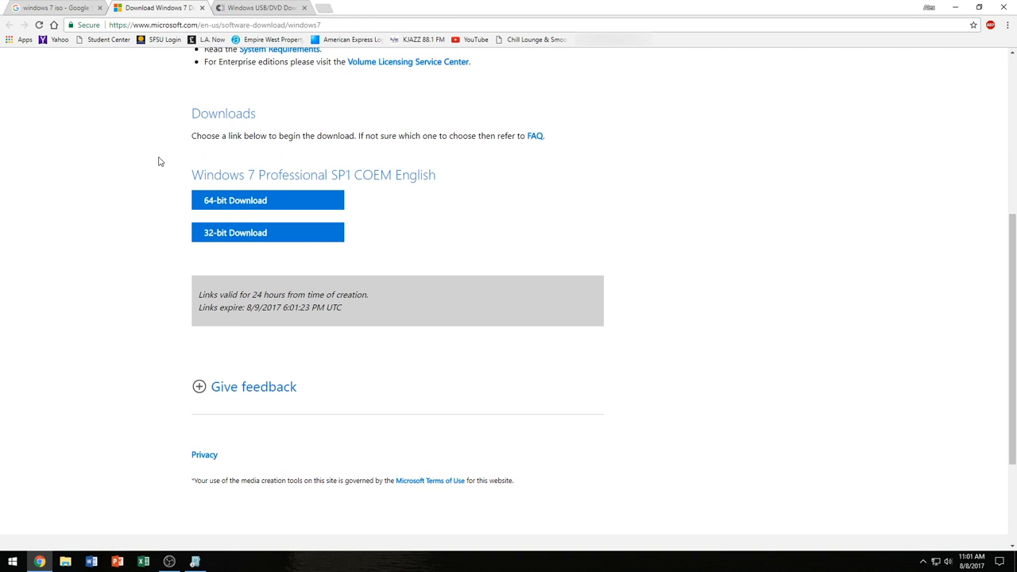
Step: Scroll back up to the top of the Windows 7 download page
{"action": "scroll", "scroll_direction": "up", "scroll_amount": 3}
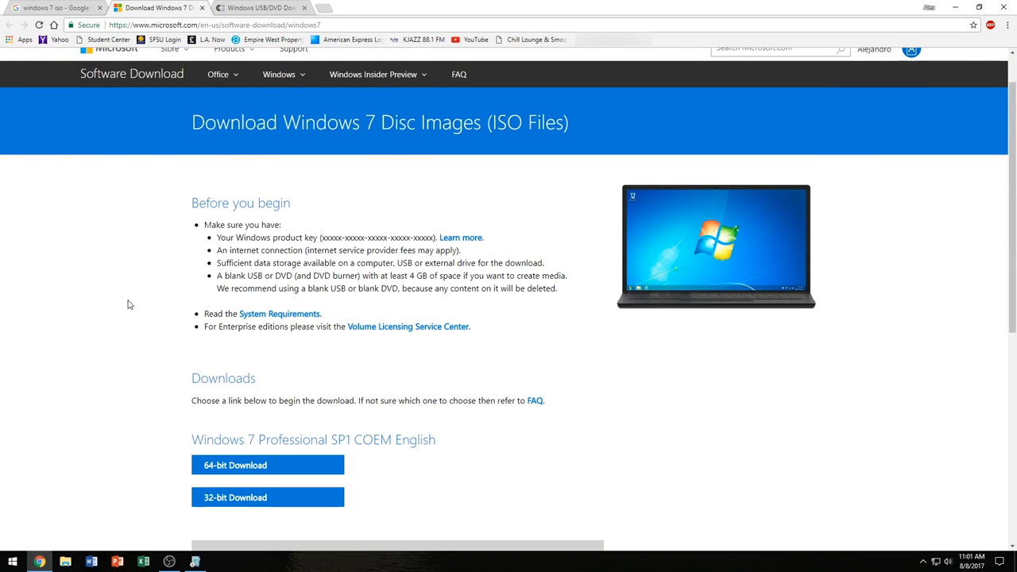
{"action": "mouse_move", "coordinate": [224, 209]}
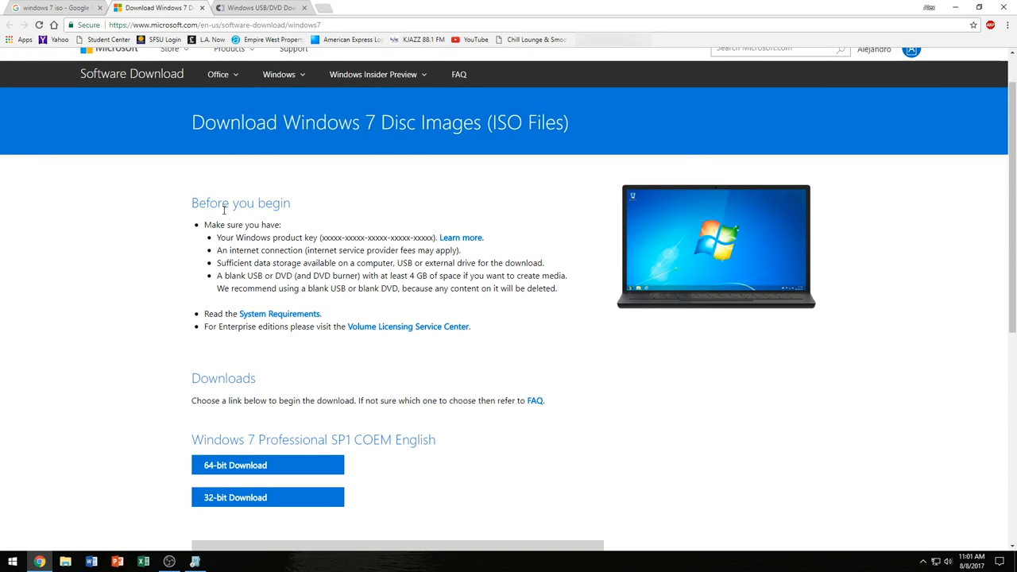
Step: Switch to the Windows USB/DVD Download Tool project page on CodePlex
{"action": "left_click", "coordinate": [253, 10]}
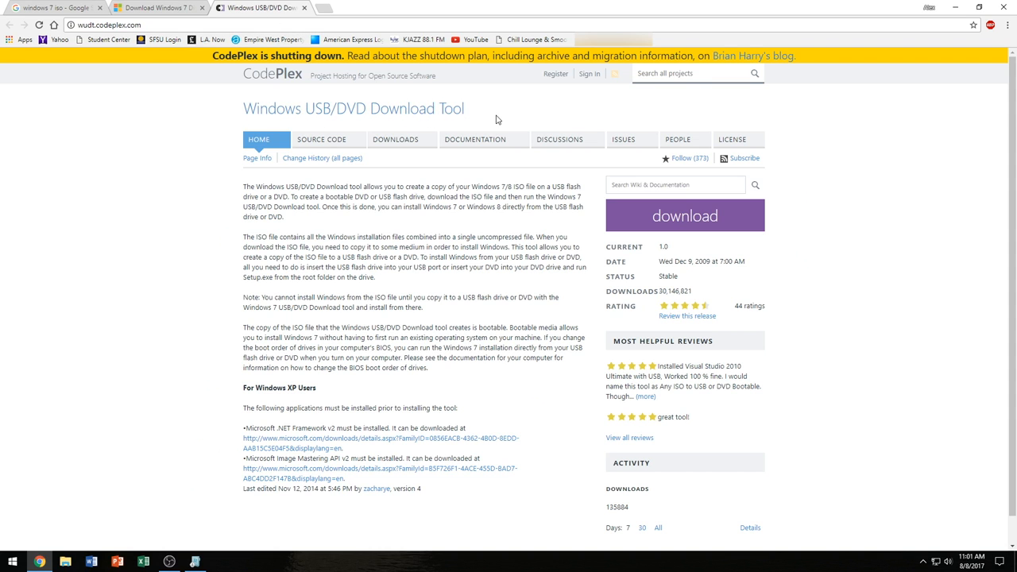
{"action": "mouse_move", "coordinate": [496, 120]}
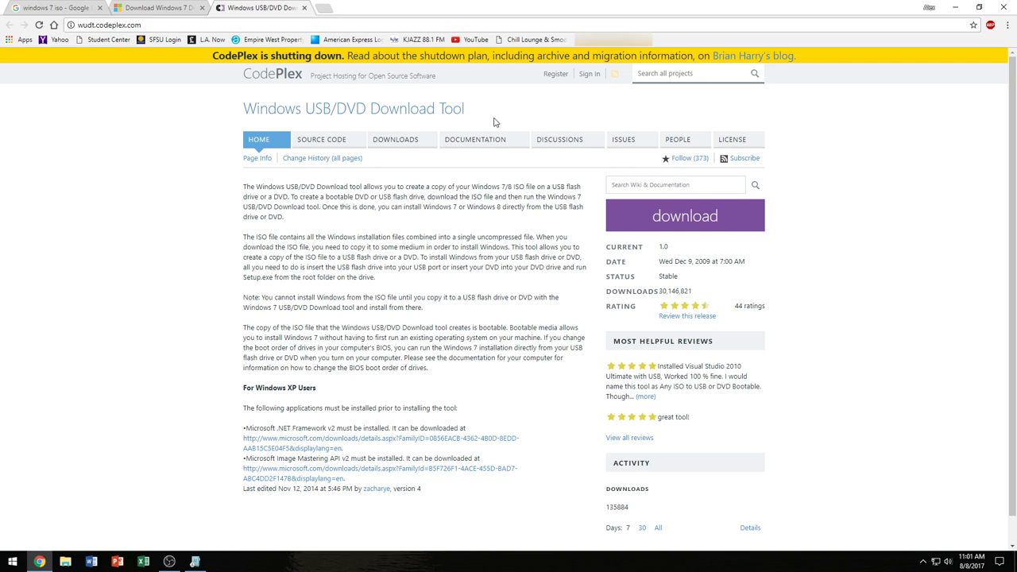
{"action": "mouse_move", "coordinate": [243, 88]}
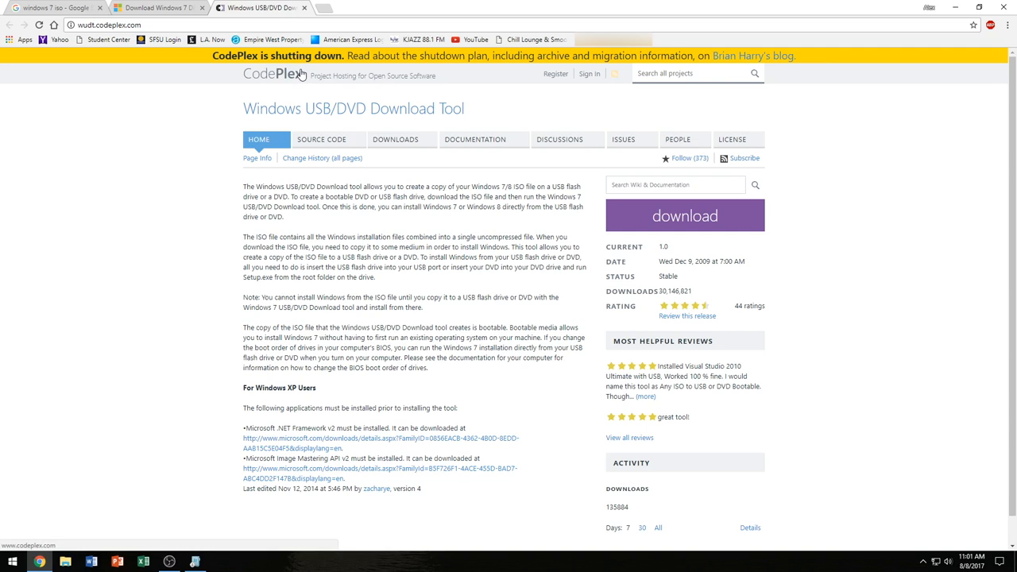
{"action": "mouse_move", "coordinate": [350, 287]}
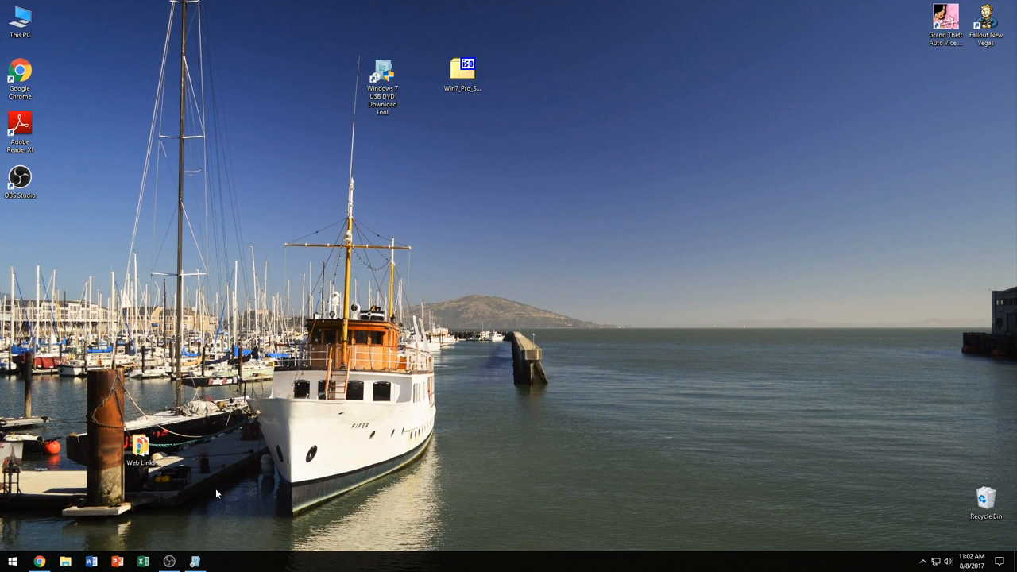
Step: Launch the download tool and set the desktop Win7 Pro SP1 x64 ISO as source
{"action": "double_click", "coordinate": [384, 67]}
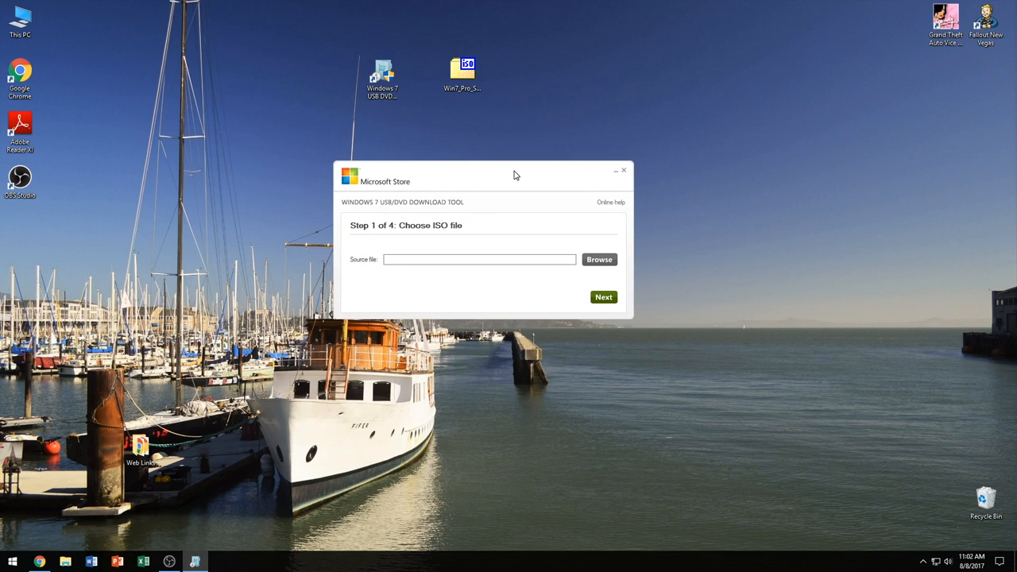
{"action": "left_click", "coordinate": [461, 66]}
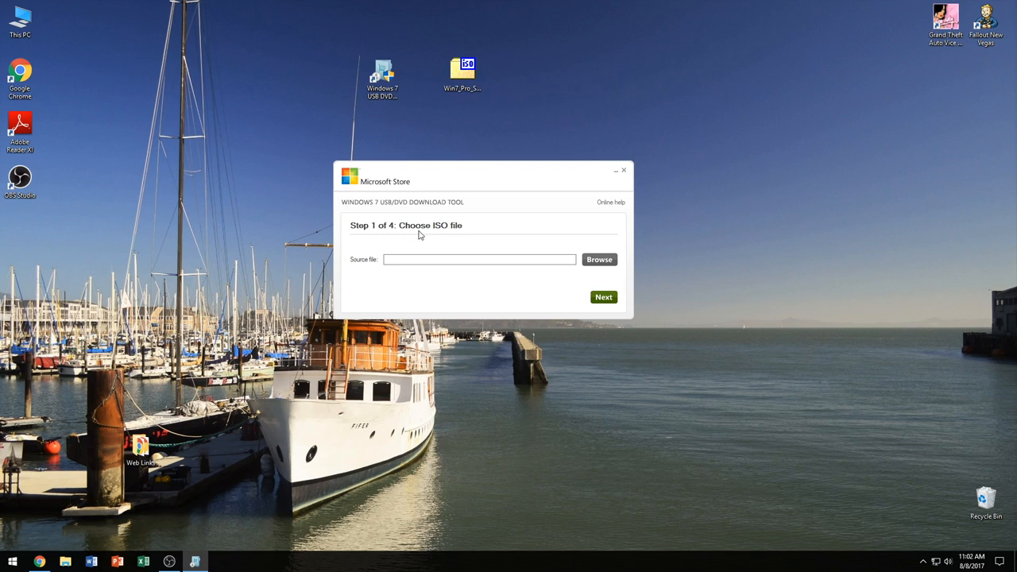
{"action": "mouse_move", "coordinate": [460, 235]}
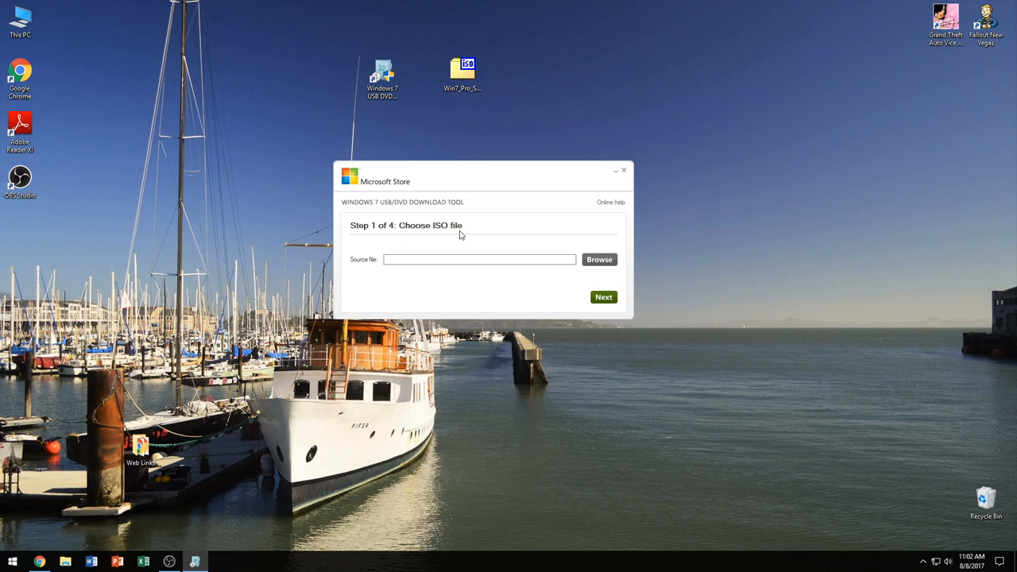
{"action": "mouse_move", "coordinate": [488, 241]}
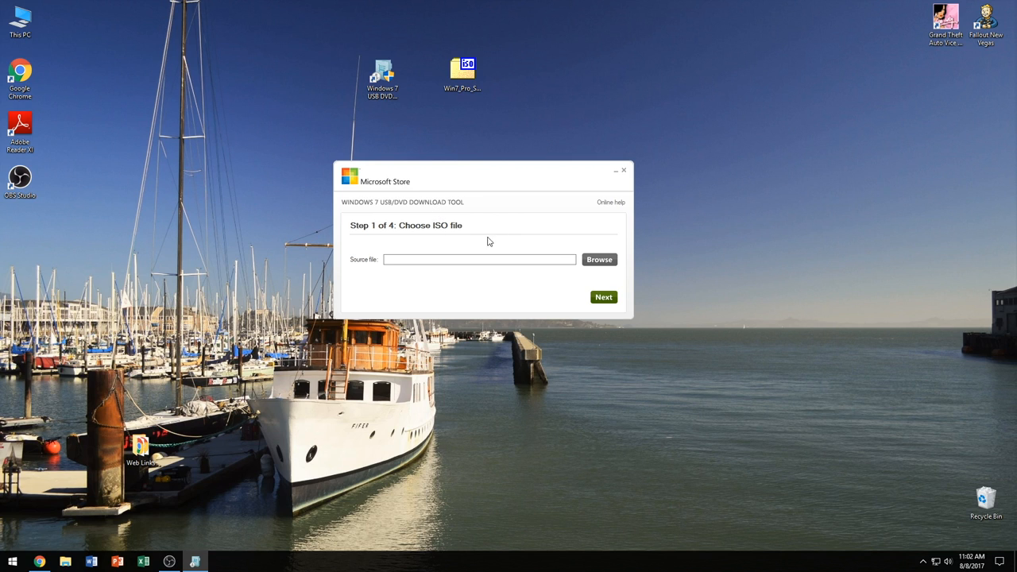
{"action": "left_click", "coordinate": [600, 259]}
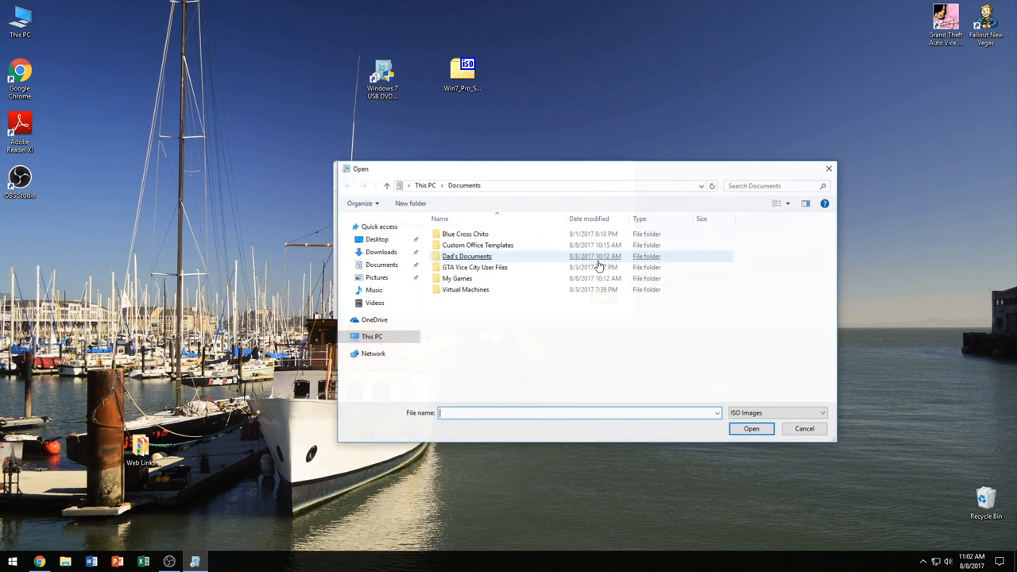
{"action": "left_click", "coordinate": [376, 239]}
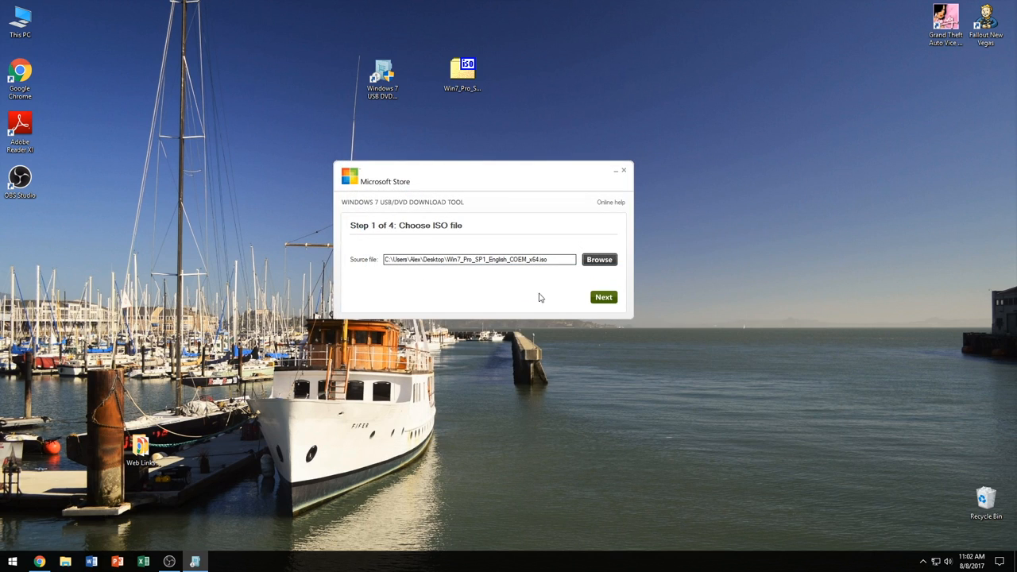
{"action": "left_click", "coordinate": [603, 297]}
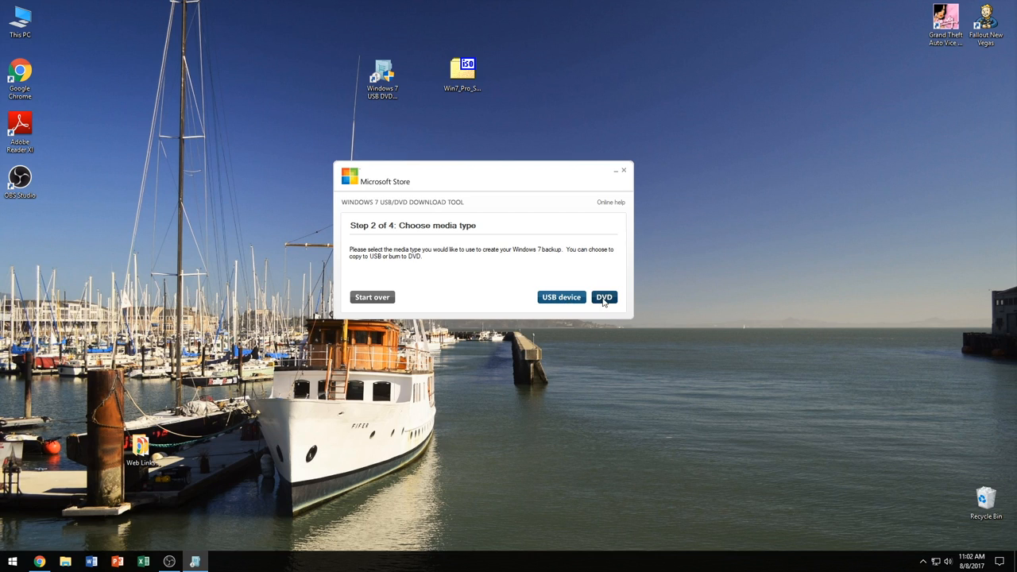
{"action": "mouse_move", "coordinate": [549, 306]}
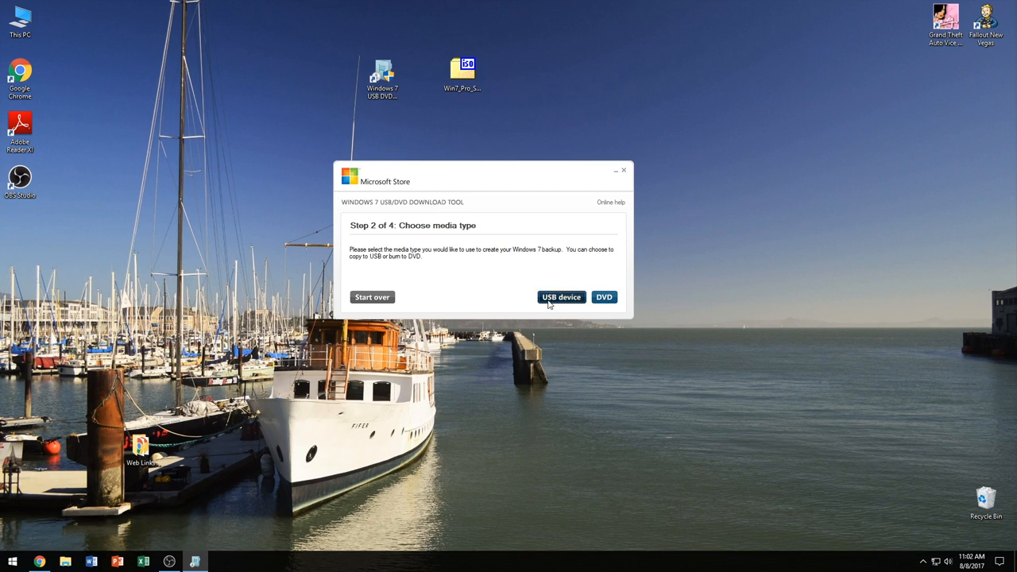
Step: Choose USB device as the media type with removable drive E: as target
{"action": "left_click", "coordinate": [561, 297]}
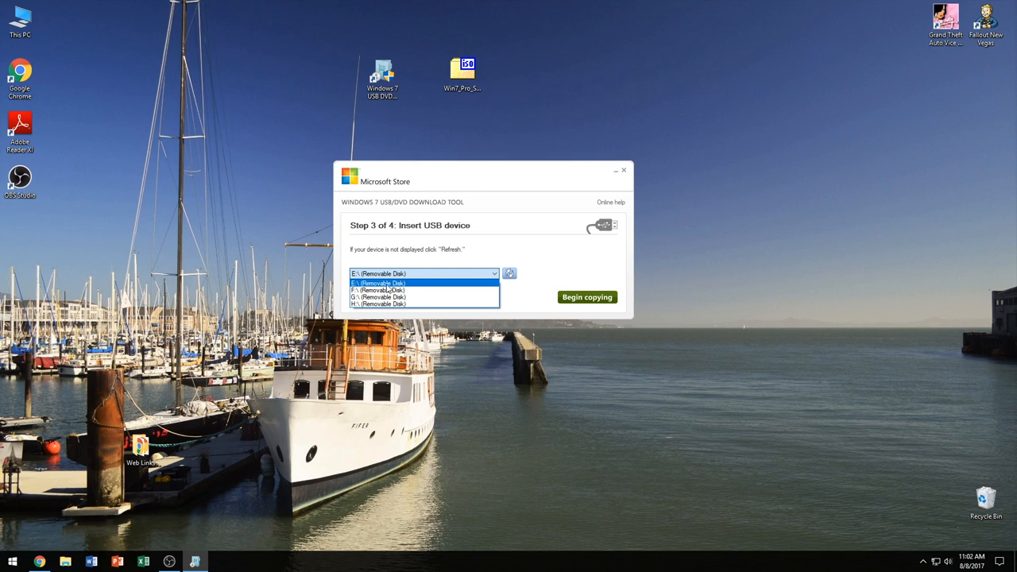
{"action": "mouse_move", "coordinate": [442, 287]}
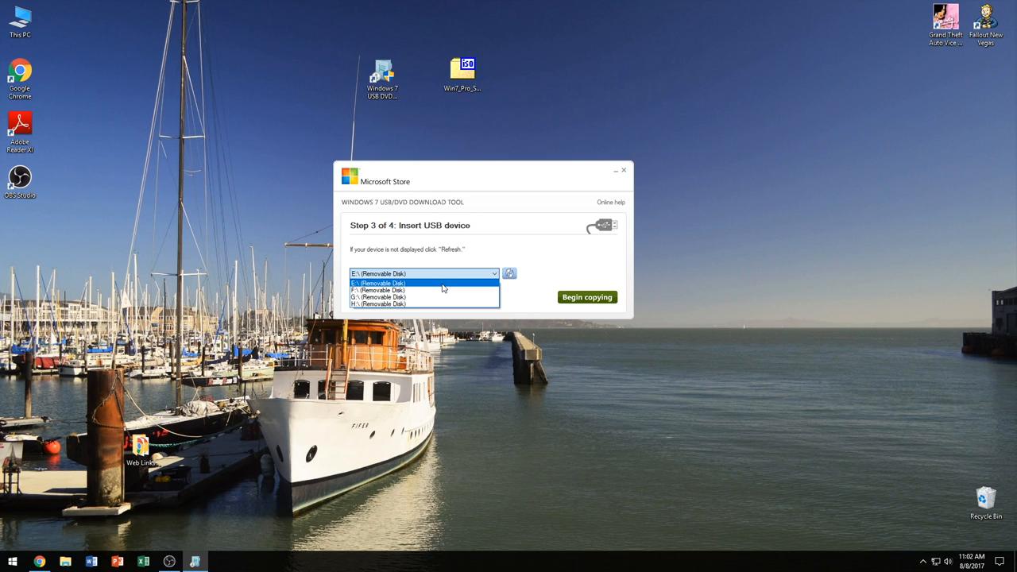
{"action": "left_click", "coordinate": [410, 283]}
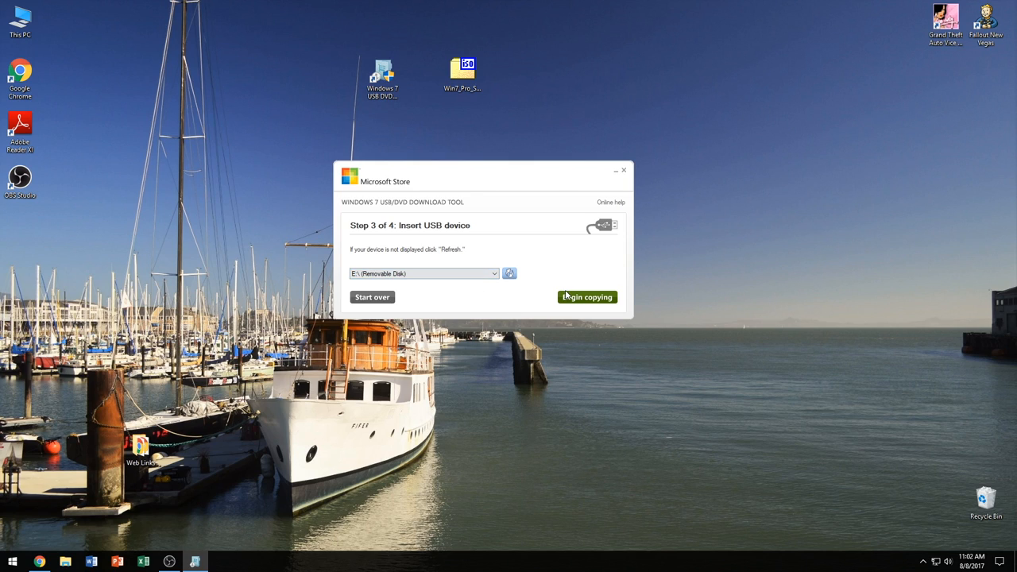
{"action": "mouse_move", "coordinate": [489, 282]}
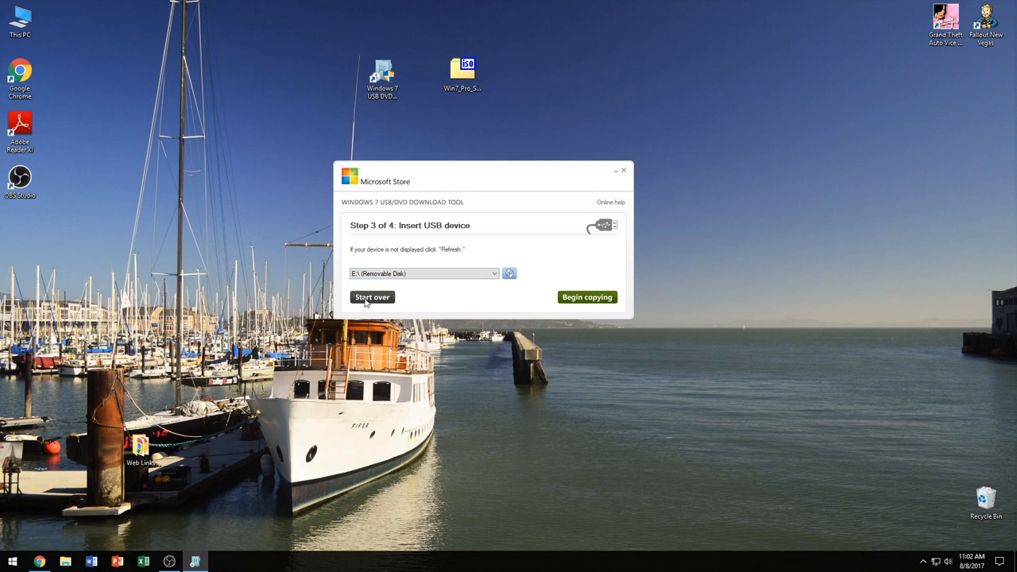
Step: Start over, switch the media type to DVD, and begin burning the ISO
{"action": "left_click", "coordinate": [588, 297]}
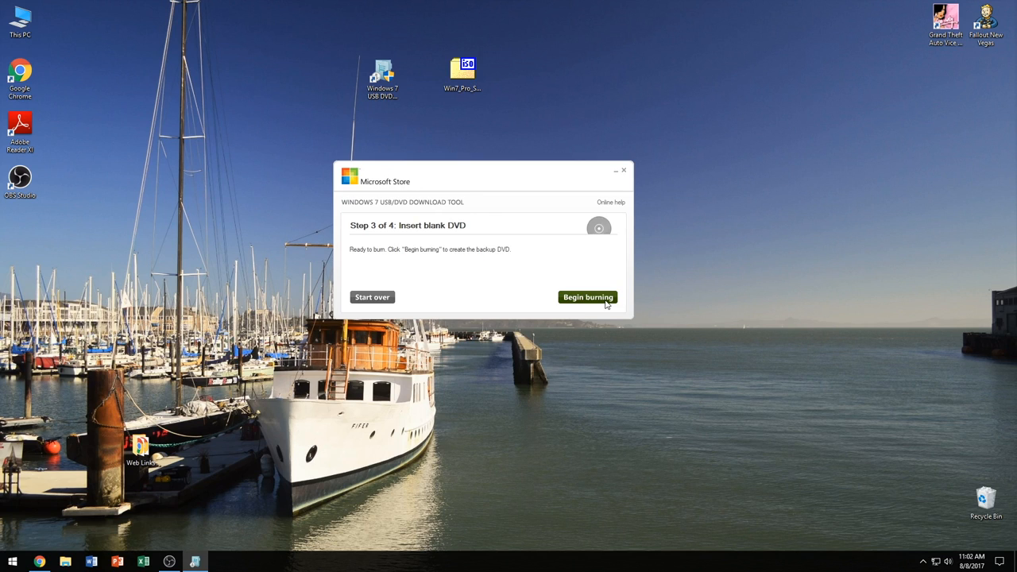
{"action": "mouse_move", "coordinate": [392, 254]}
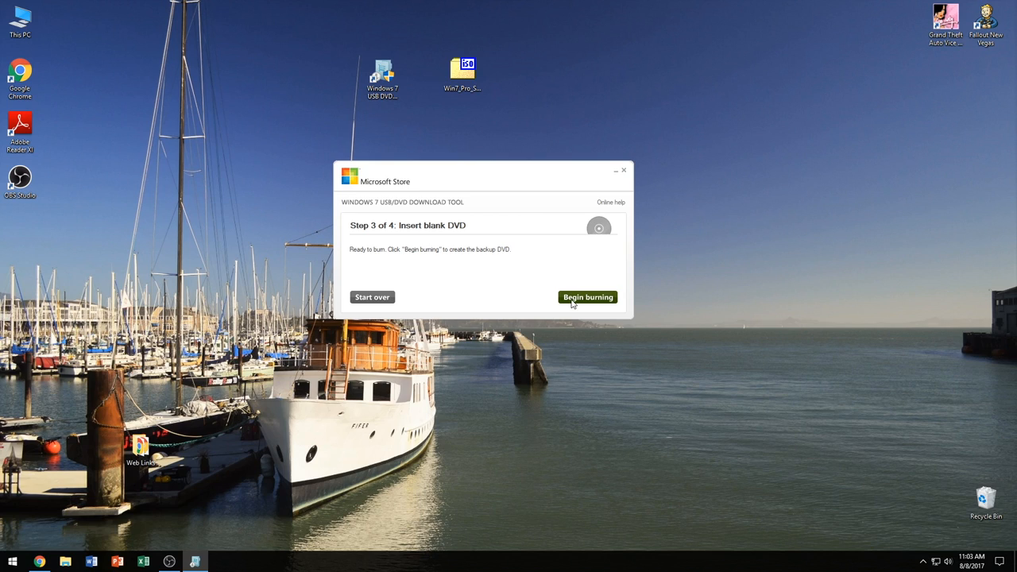
{"action": "left_click", "coordinate": [587, 297]}
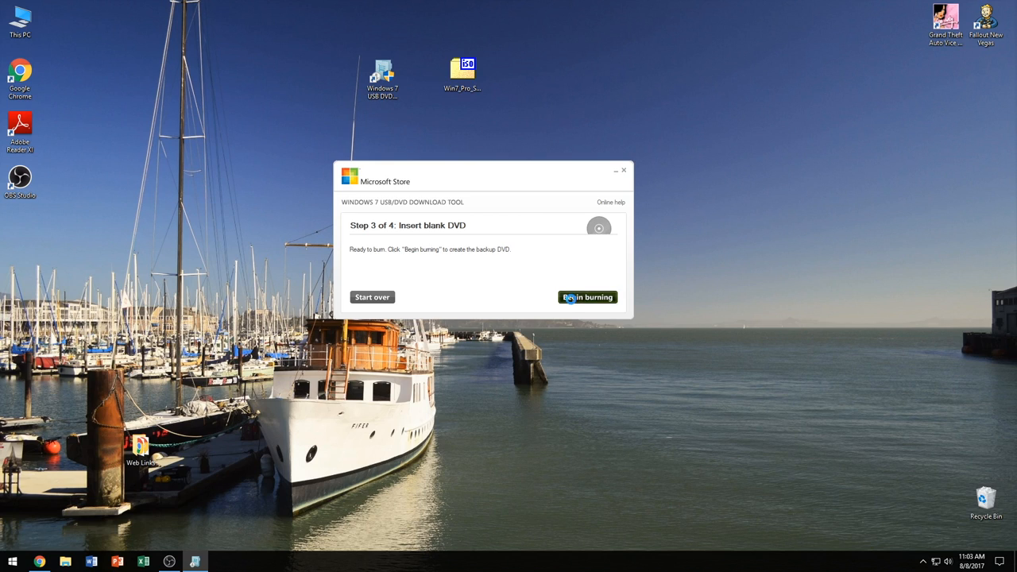
{"action": "left_click", "coordinate": [588, 297]}
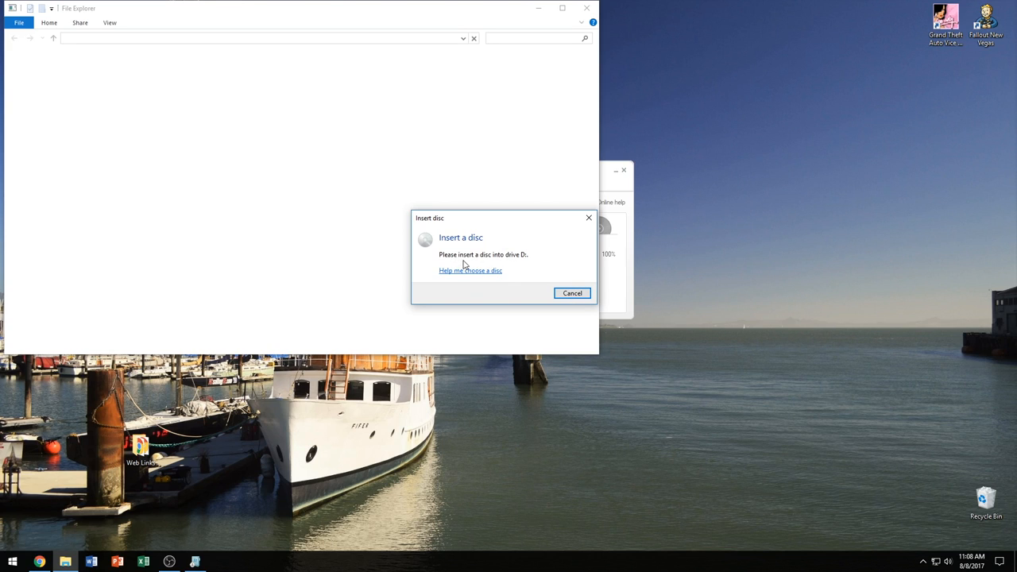
{"action": "mouse_move", "coordinate": [492, 265]}
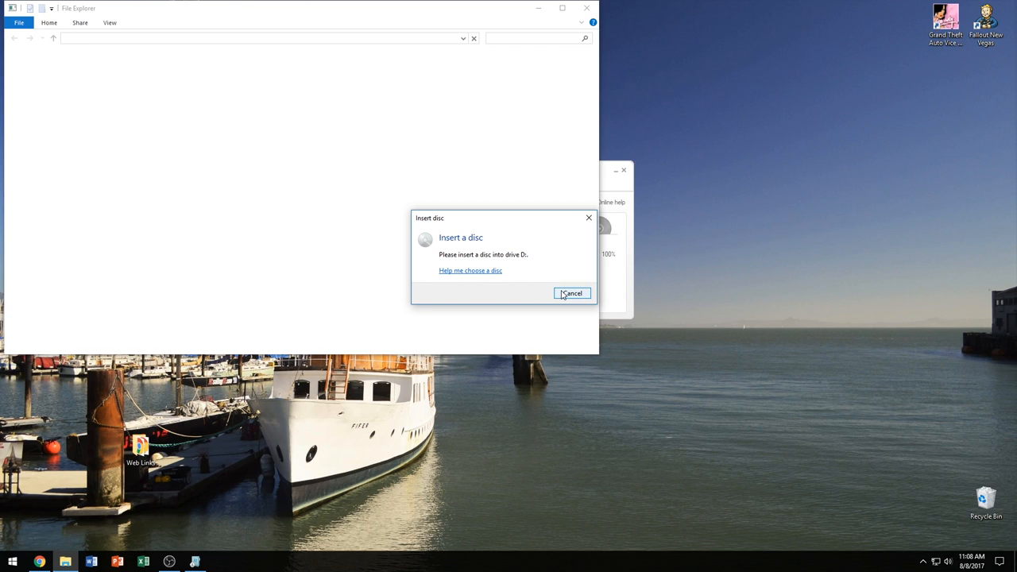
Step: Cancel the prompt asking to insert a disc into drive D:
{"action": "left_click", "coordinate": [573, 293]}
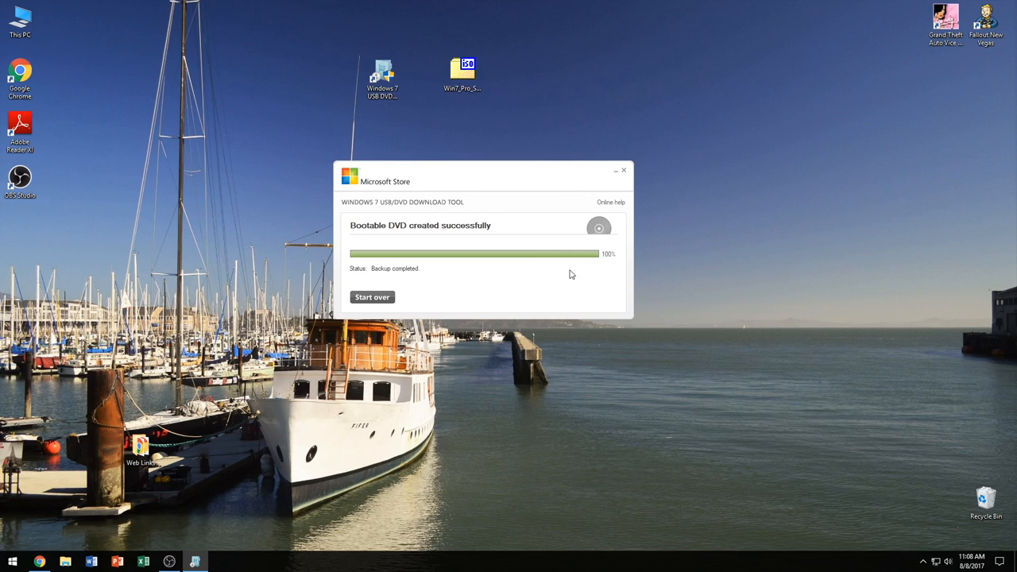
{"action": "mouse_move", "coordinate": [412, 230]}
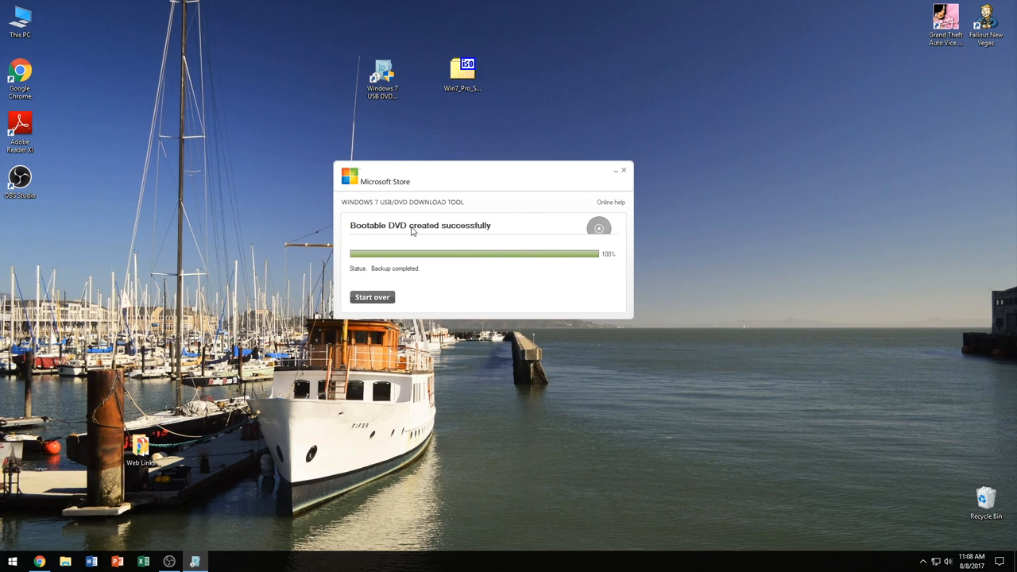
{"action": "mouse_move", "coordinate": [484, 235]}
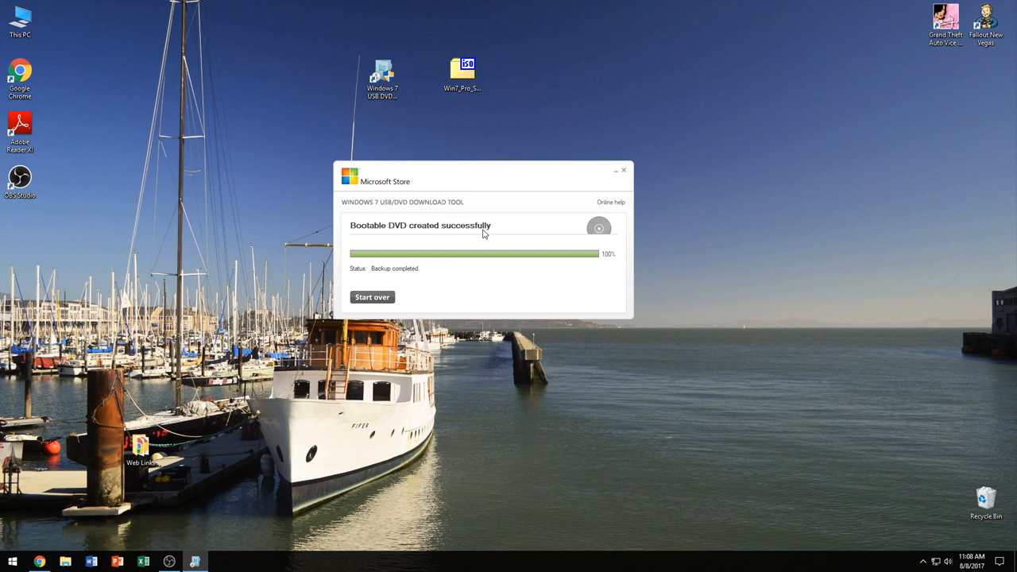
{"action": "mouse_move", "coordinate": [513, 184]}
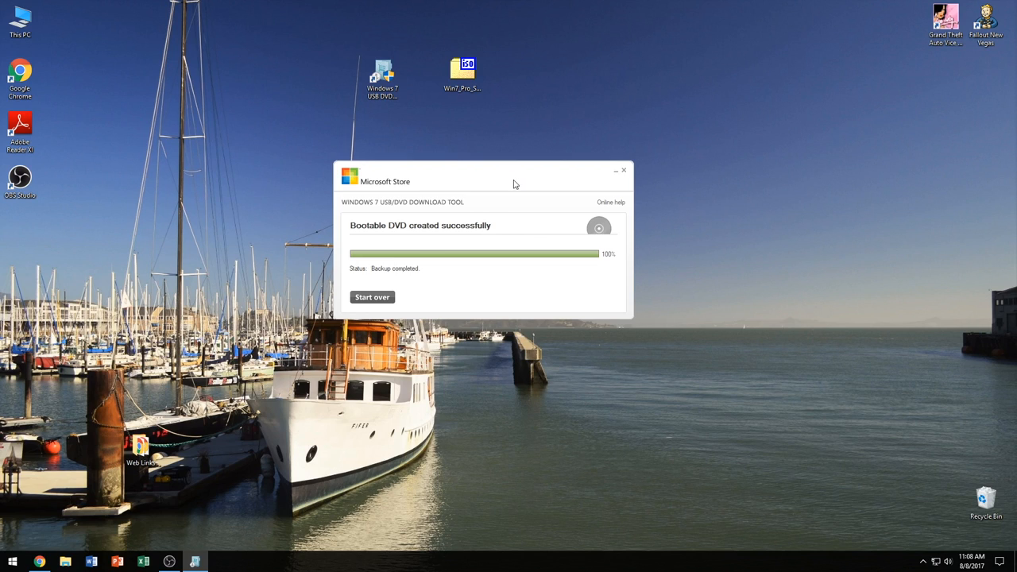
{"action": "mouse_move", "coordinate": [616, 203]}
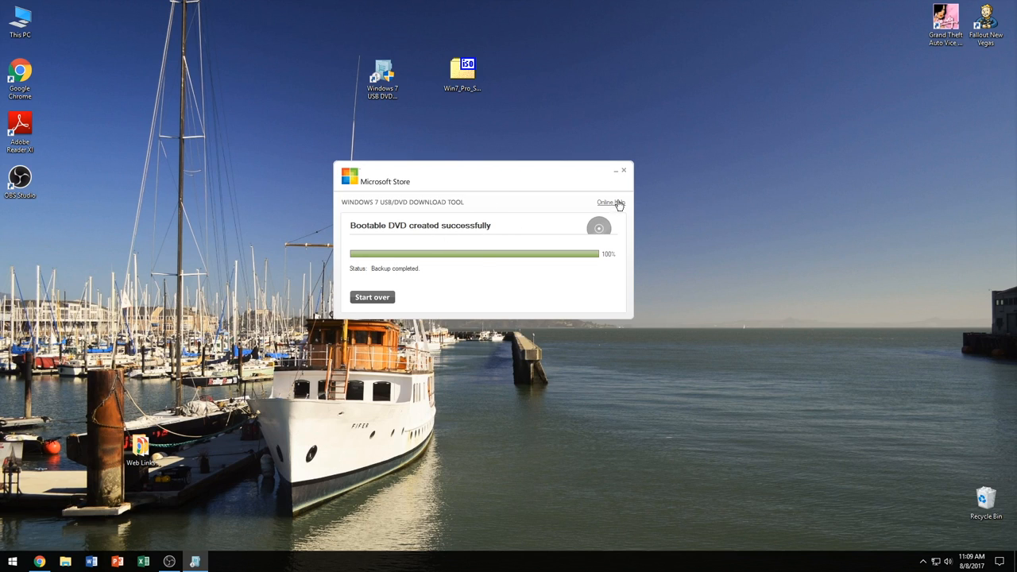
Step: Close the download tool and open This PC to view DVD RW Drive (D:)
{"action": "left_click", "coordinate": [624, 170]}
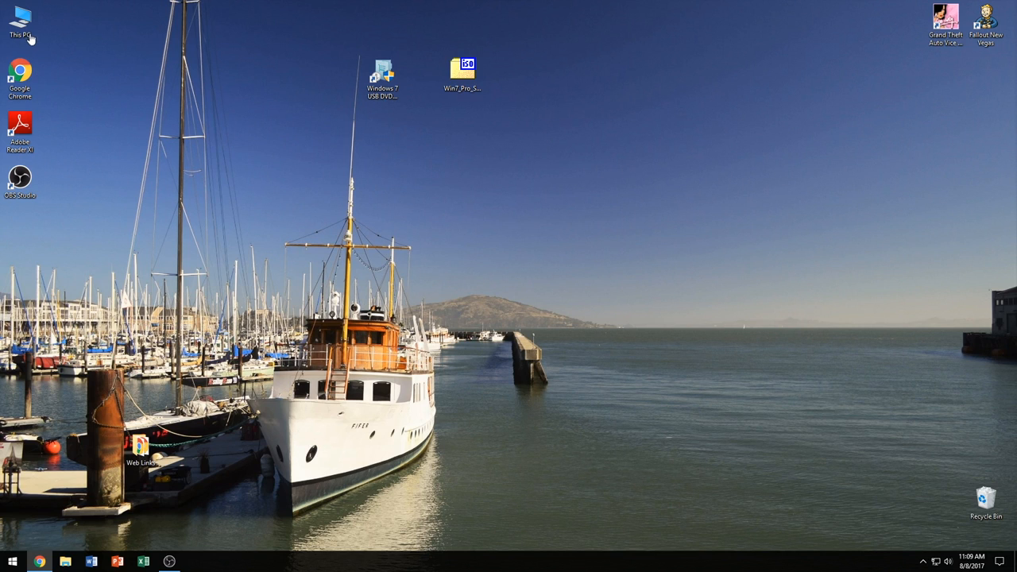
{"action": "double_click", "coordinate": [20, 17]}
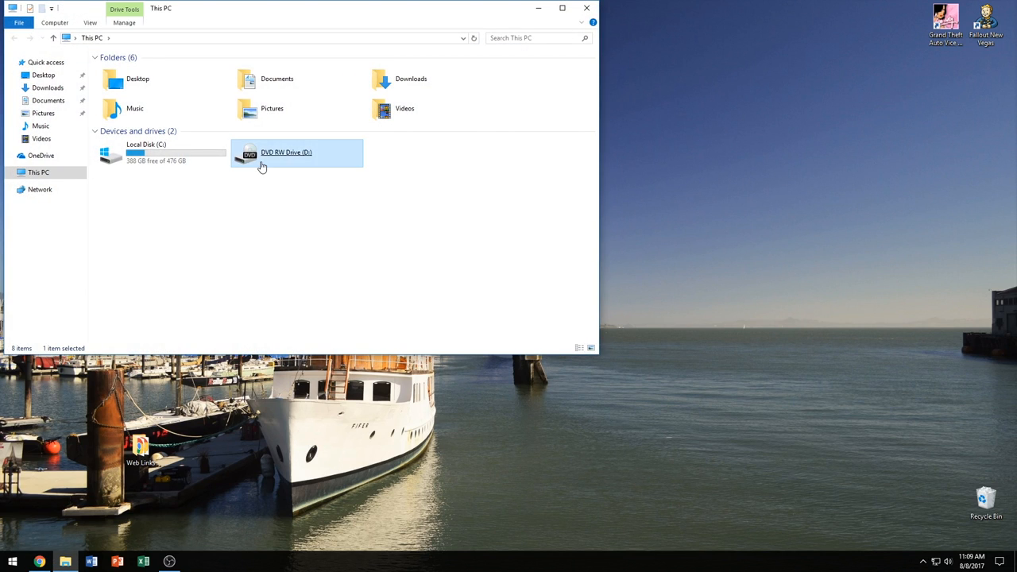